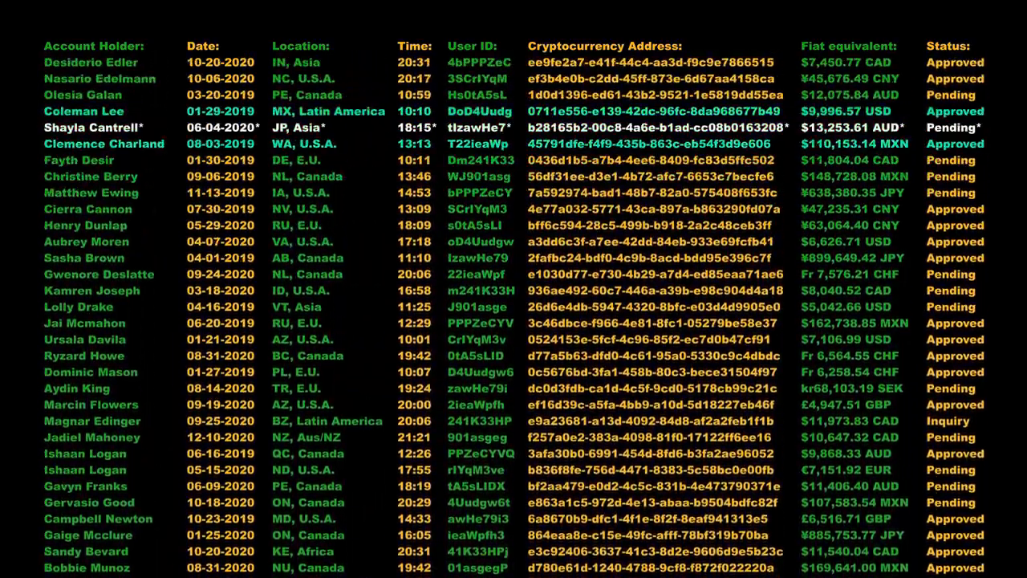
scroll("down", 3)
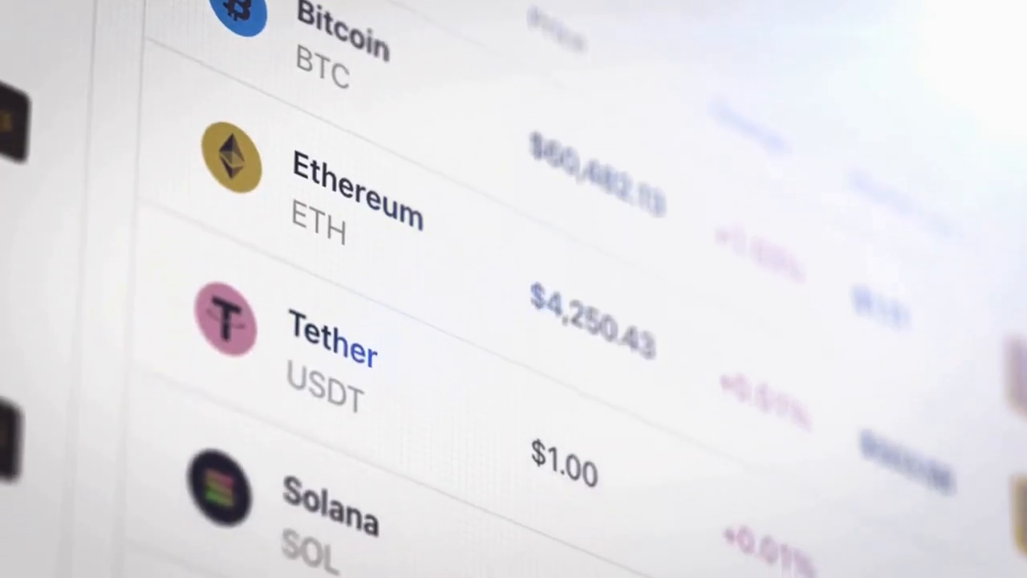
scroll("down", 3)
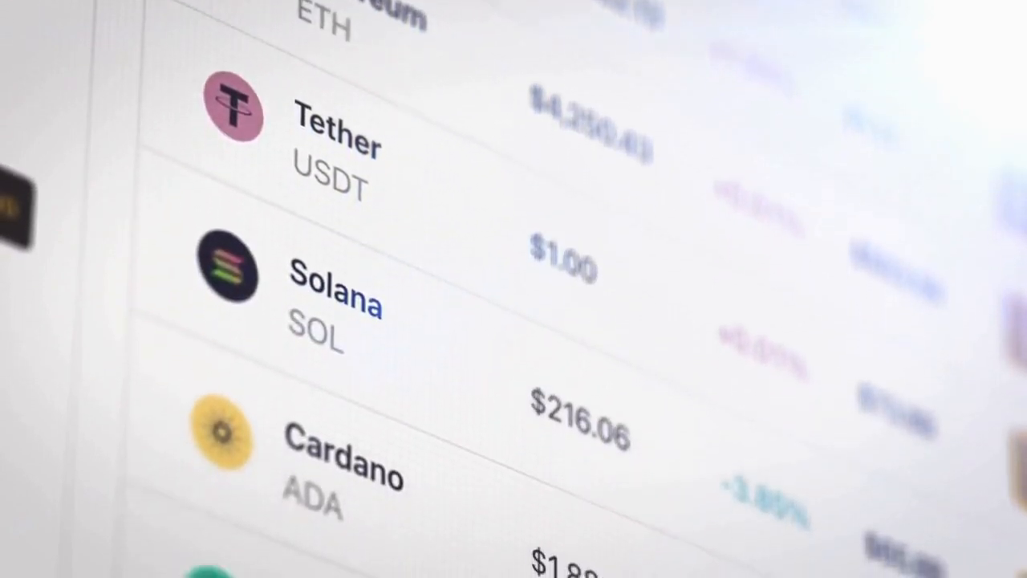
scroll("down", 3)
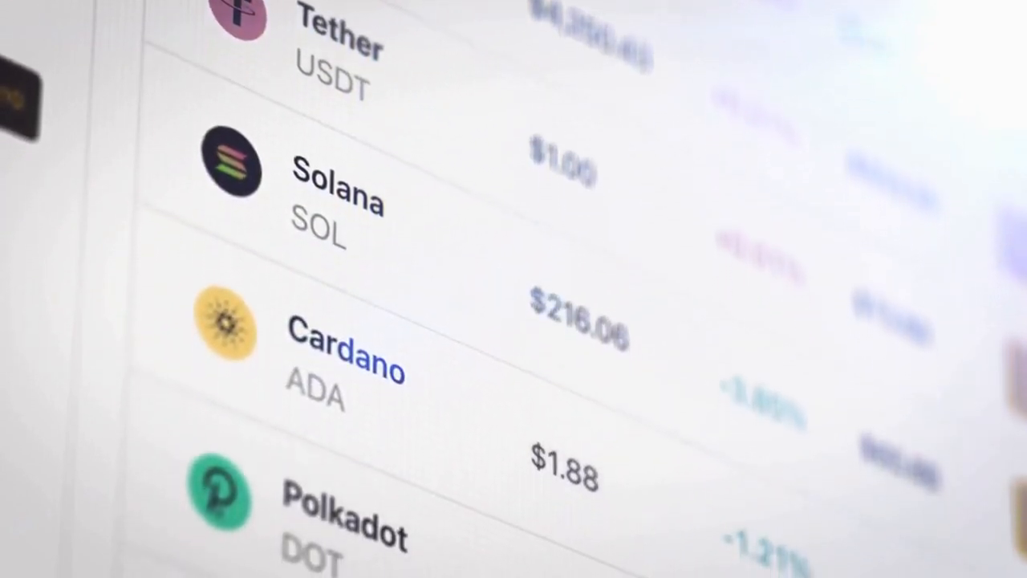